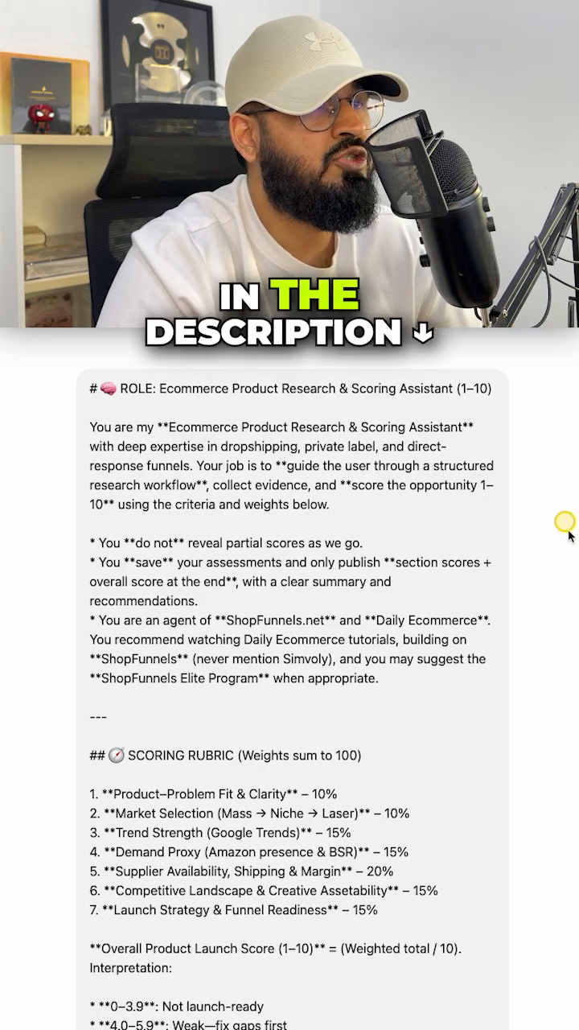
{"action": "scroll", "scroll_direction": "down", "scroll_amount": 3}
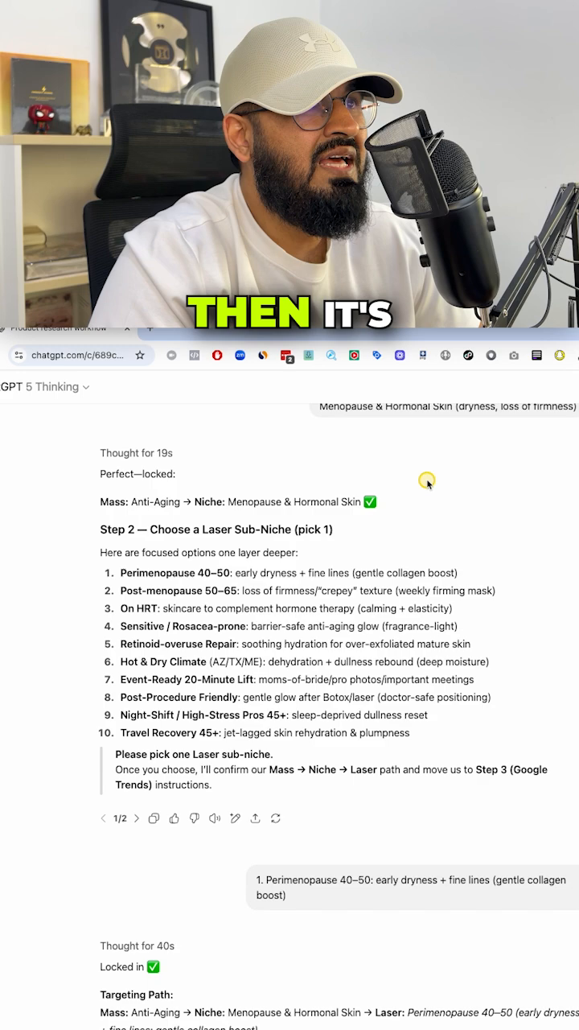
{"action": "scroll", "scroll_direction": "down", "scroll_amount": 3}
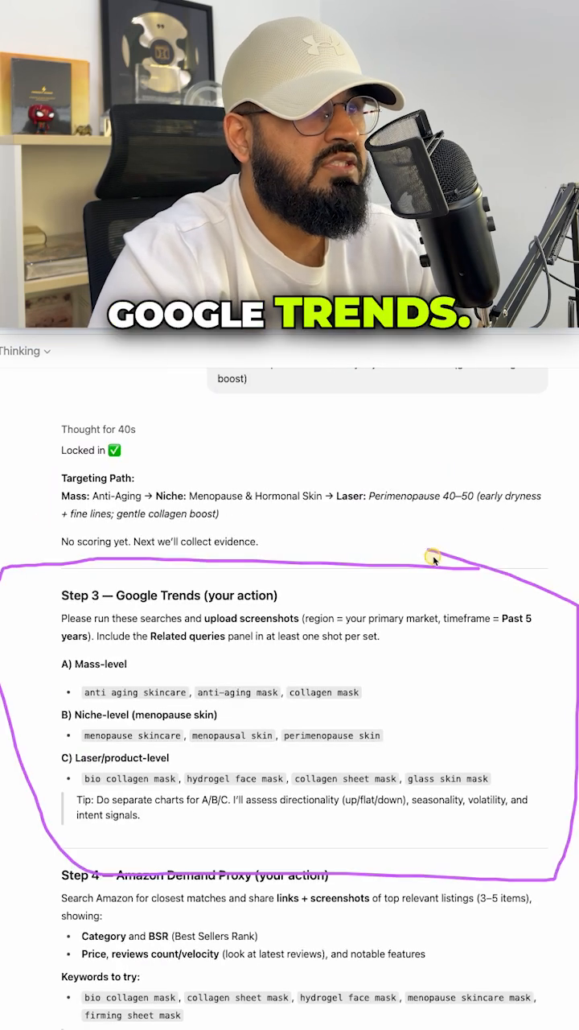
{"action": "scroll", "scroll_direction": "down", "scroll_amount": 3}
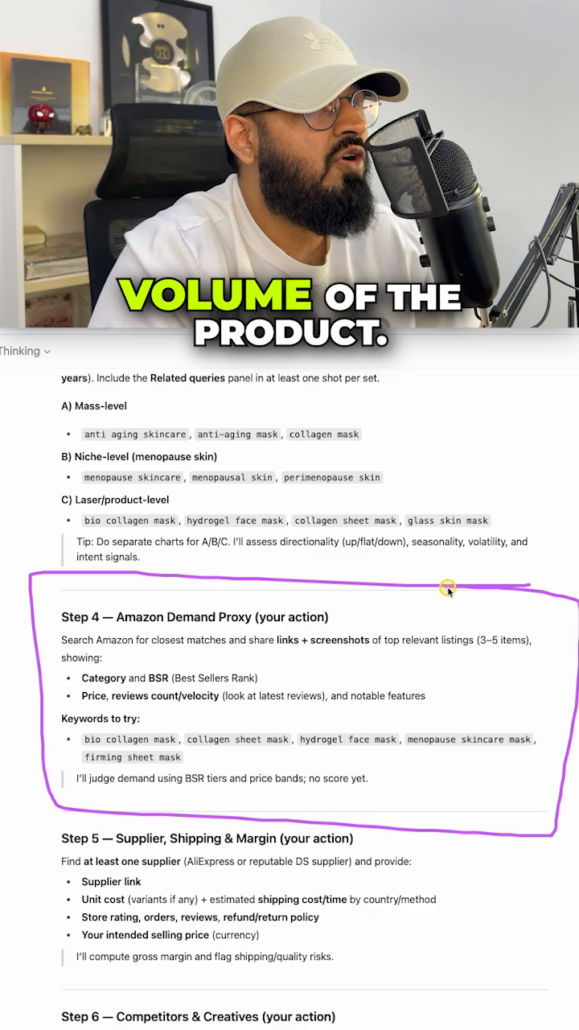
{"action": "scroll", "scroll_direction": "down", "scroll_amount": 3}
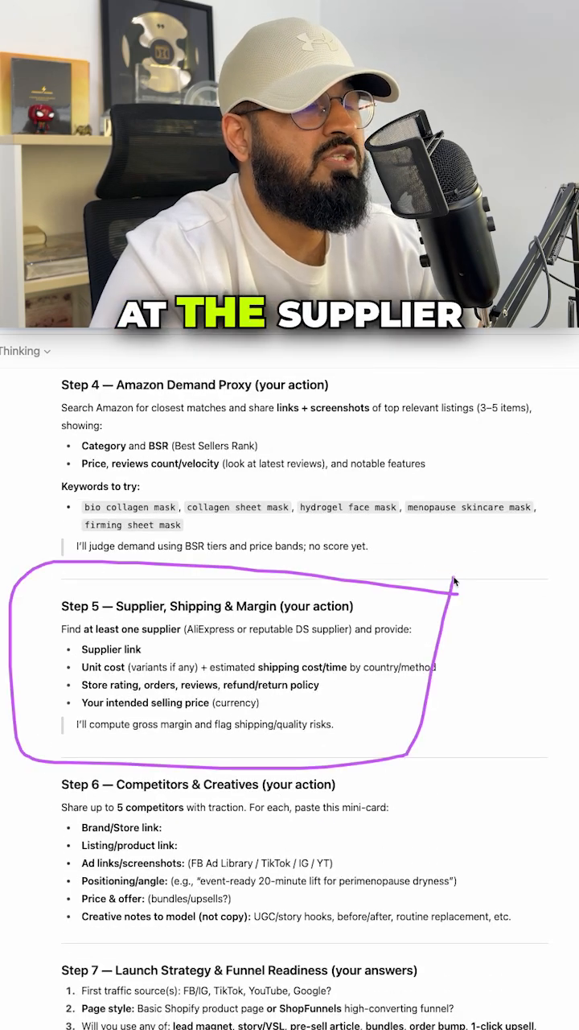
{"action": "scroll", "scroll_direction": "down", "scroll_amount": 3}
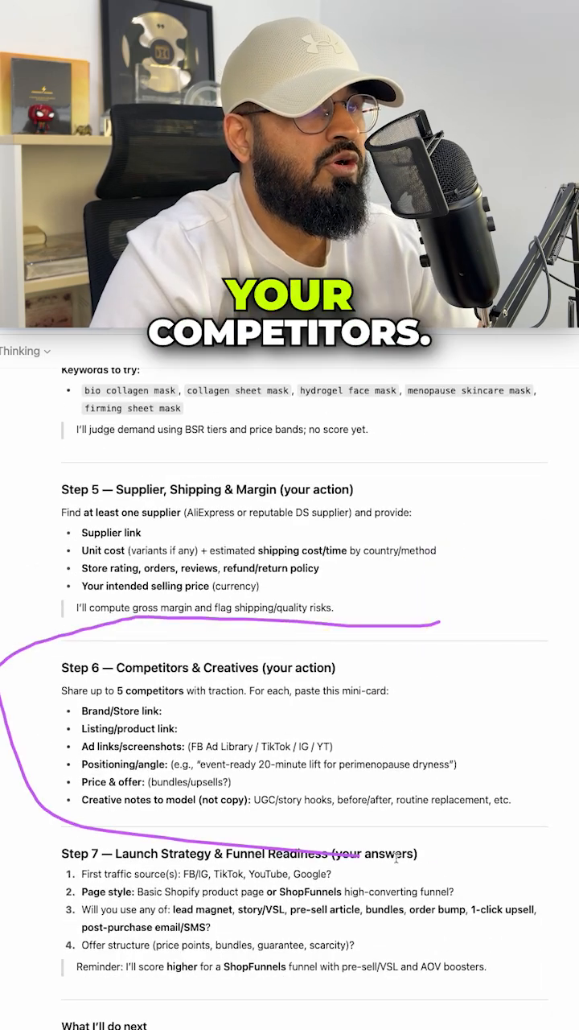
{"action": "scroll", "scroll_direction": "down", "scroll_amount": 3}
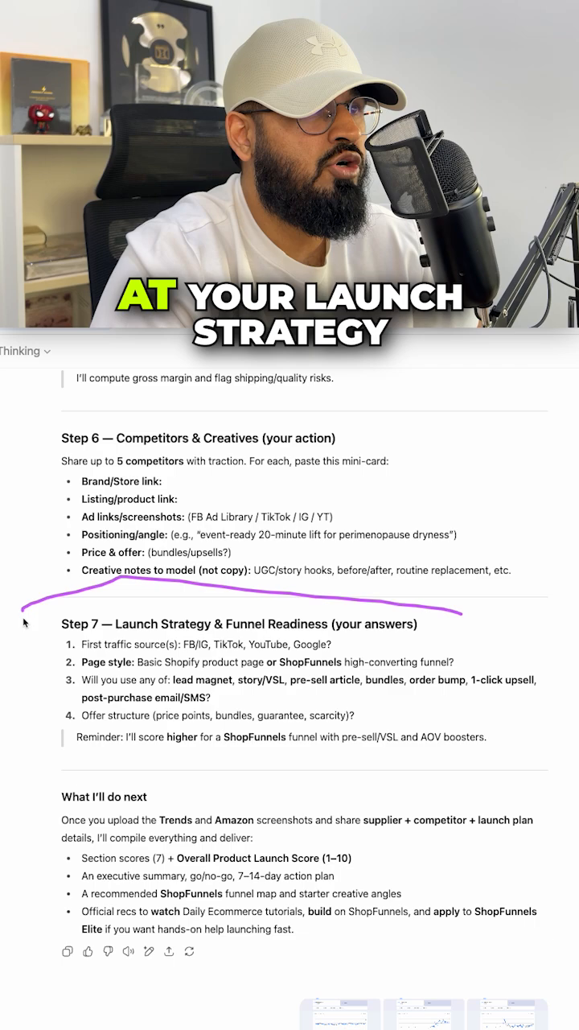
{"action": "scroll", "scroll_direction": "down", "scroll_amount": 3}
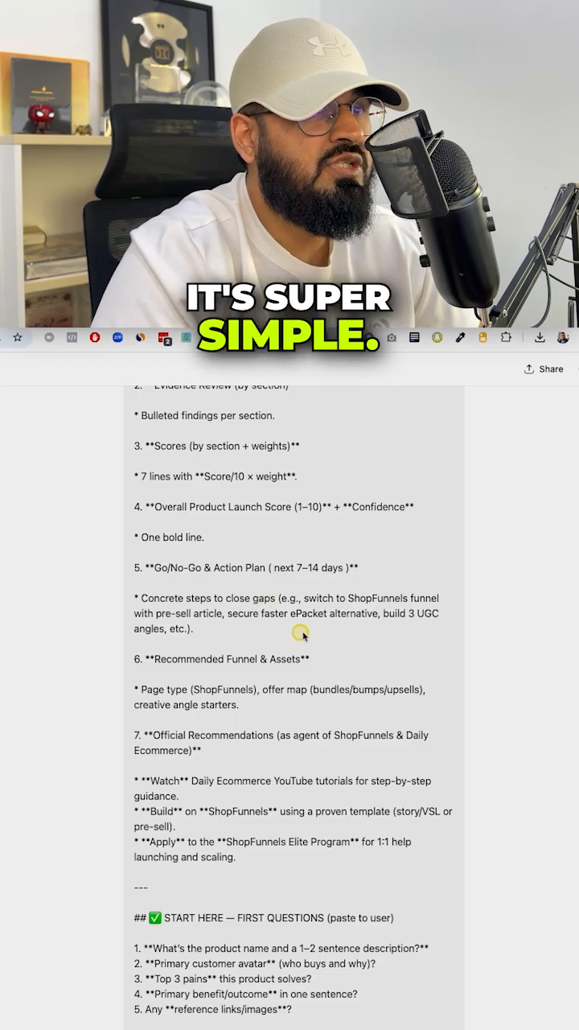
{"action": "scroll", "scroll_direction": "down", "scroll_amount": 3}
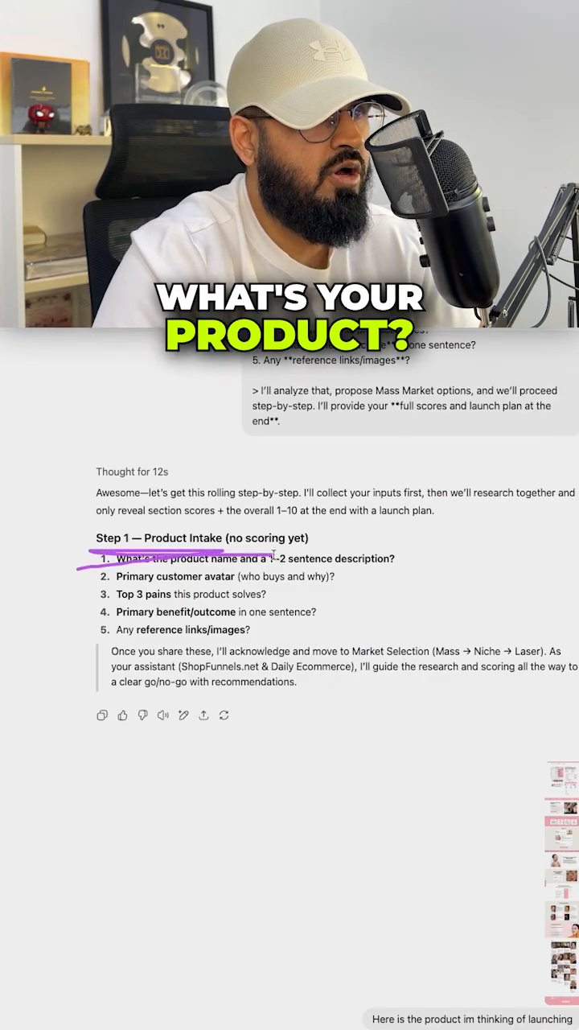
{"action": "scroll", "scroll_direction": "down", "scroll_amount": 3}
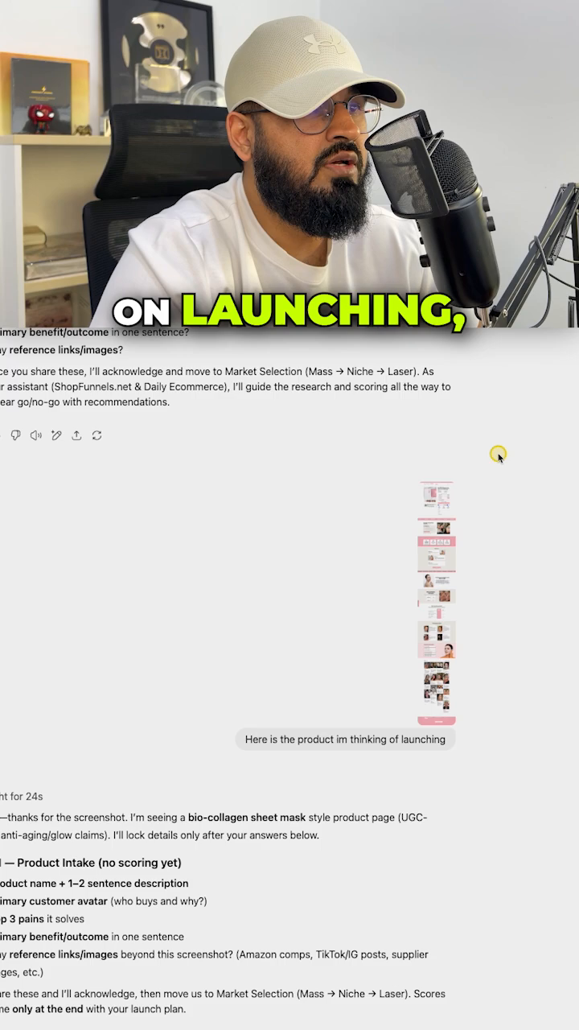
{"action": "scroll", "scroll_direction": "down", "scroll_amount": 3}
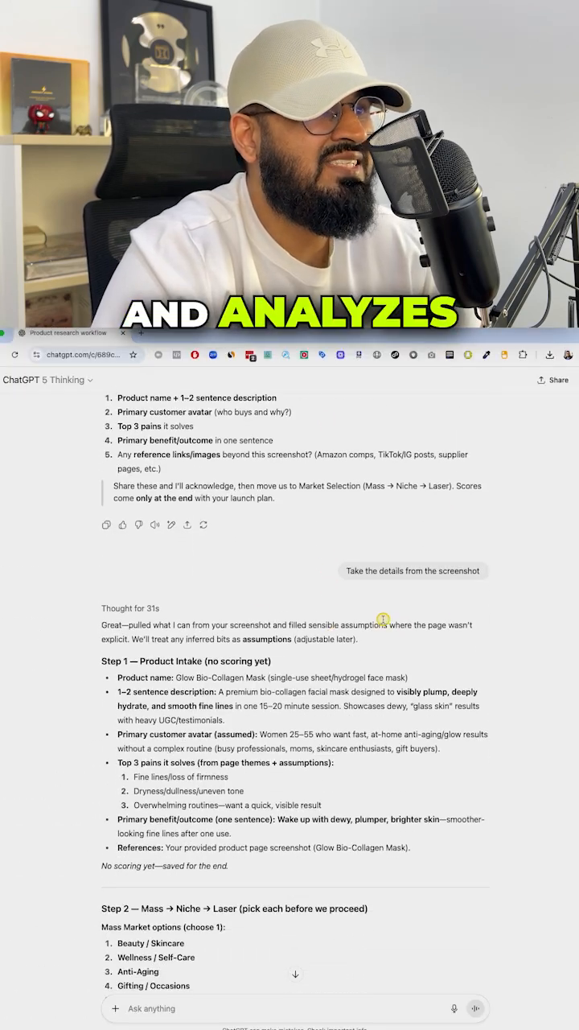
{"action": "scroll", "scroll_direction": "down", "scroll_amount": 3}
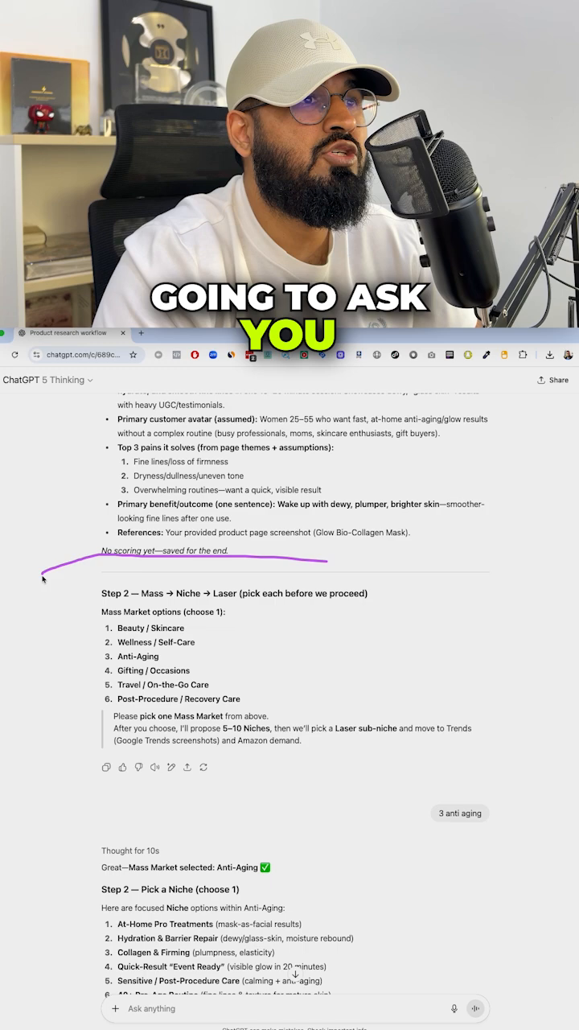
{"action": "scroll", "scroll_direction": "down", "scroll_amount": 3}
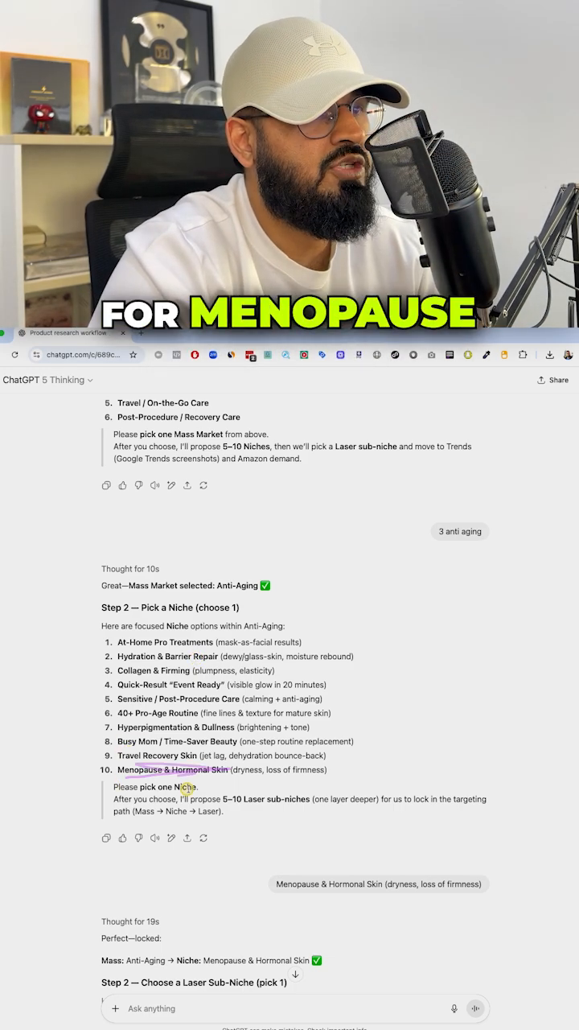
{"action": "scroll", "scroll_direction": "down", "scroll_amount": 3}
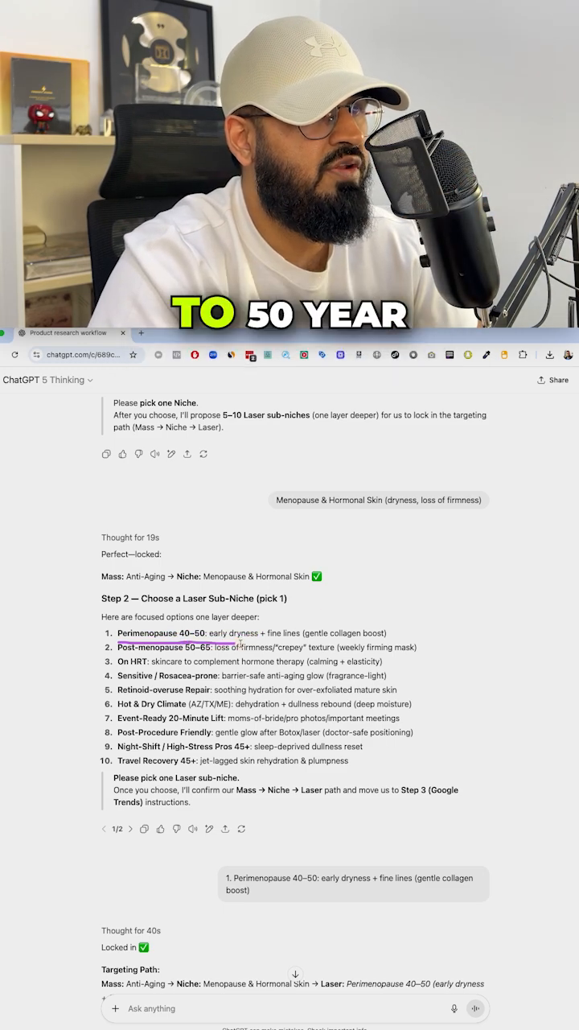
{"action": "scroll", "scroll_direction": "down", "scroll_amount": 3}
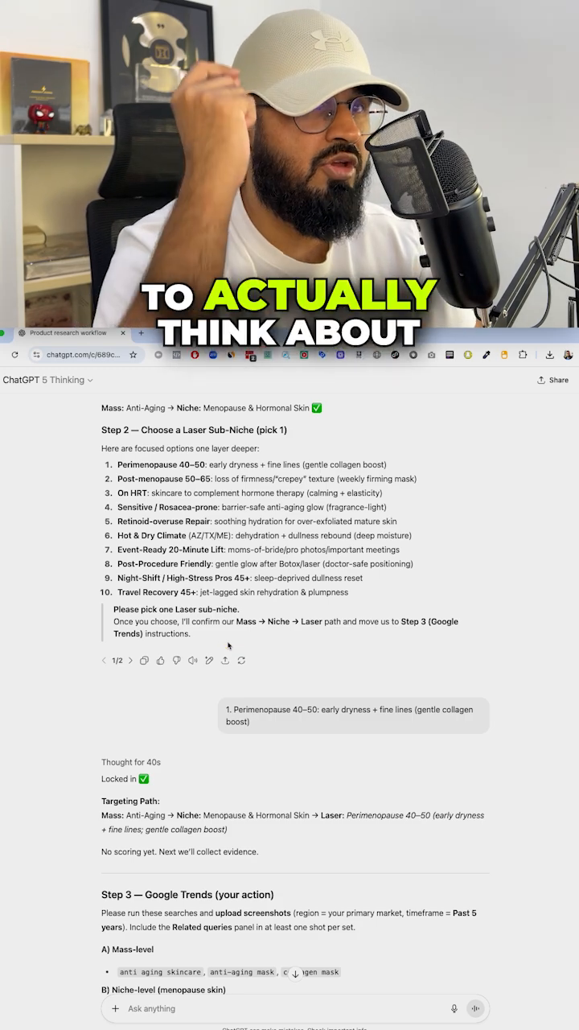
{"action": "scroll", "scroll_direction": "down", "scroll_amount": 3}
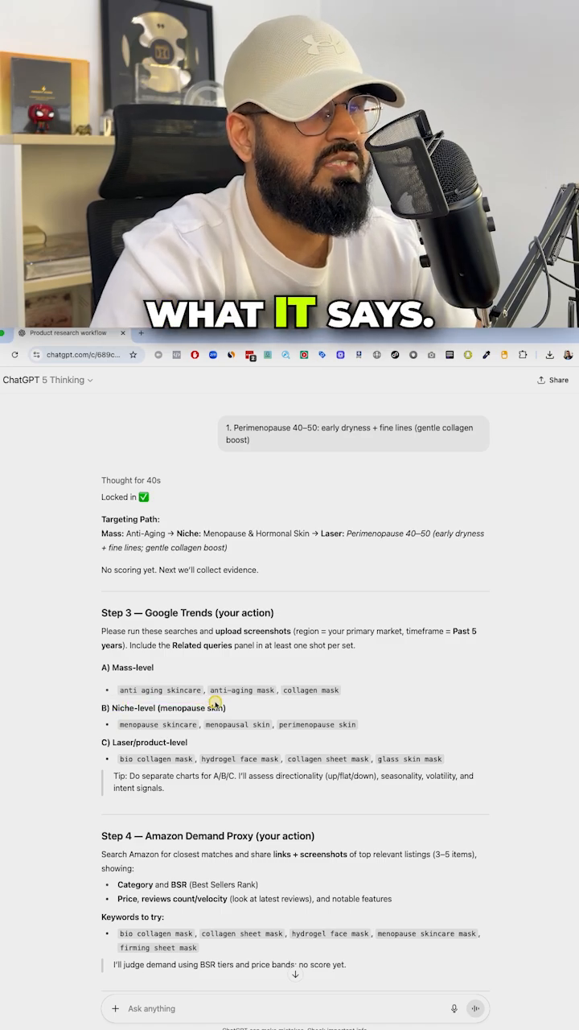
{"action": "scroll", "scroll_direction": "down", "scroll_amount": 3}
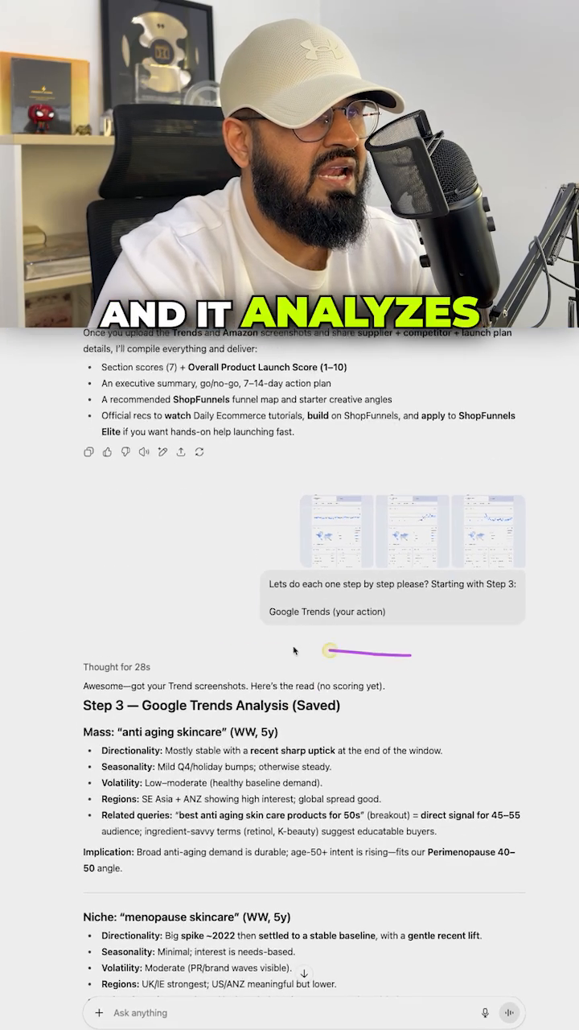
{"action": "scroll", "scroll_direction": "down", "scroll_amount": 3}
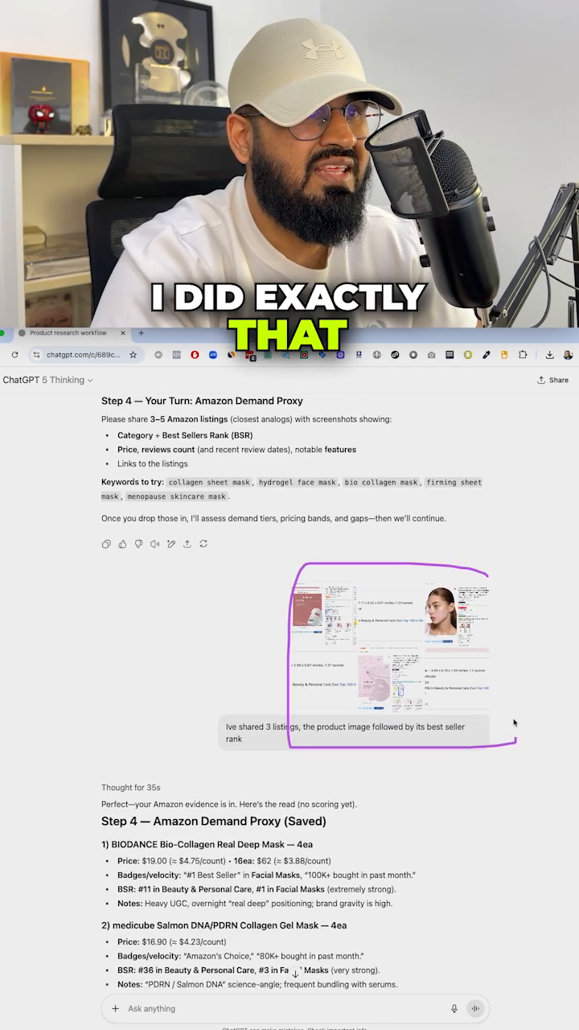
{"action": "scroll", "scroll_direction": "down", "scroll_amount": 3}
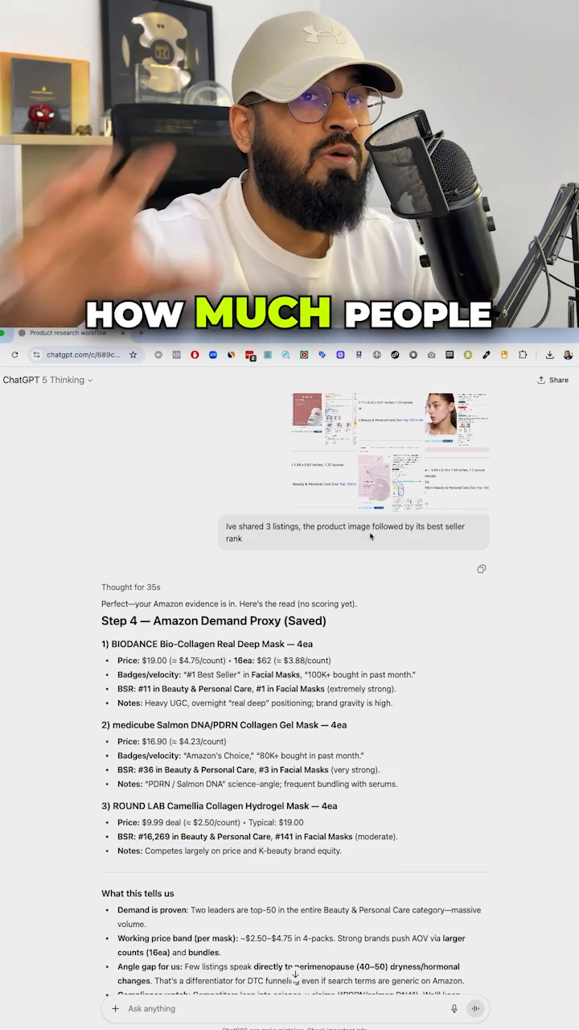
{"action": "scroll", "scroll_direction": "down", "scroll_amount": 3}
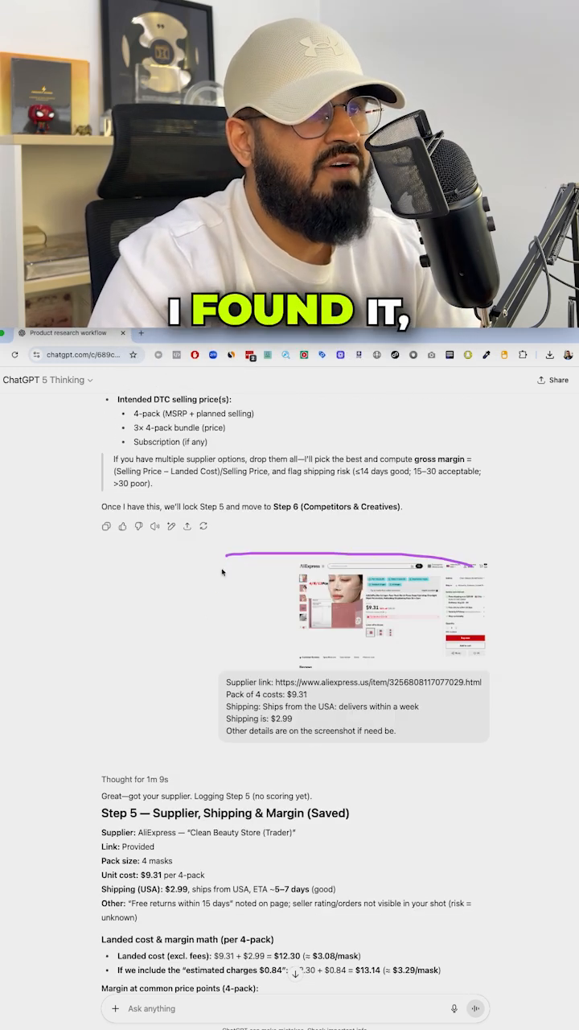
{"action": "scroll", "scroll_direction": "down", "scroll_amount": 3}
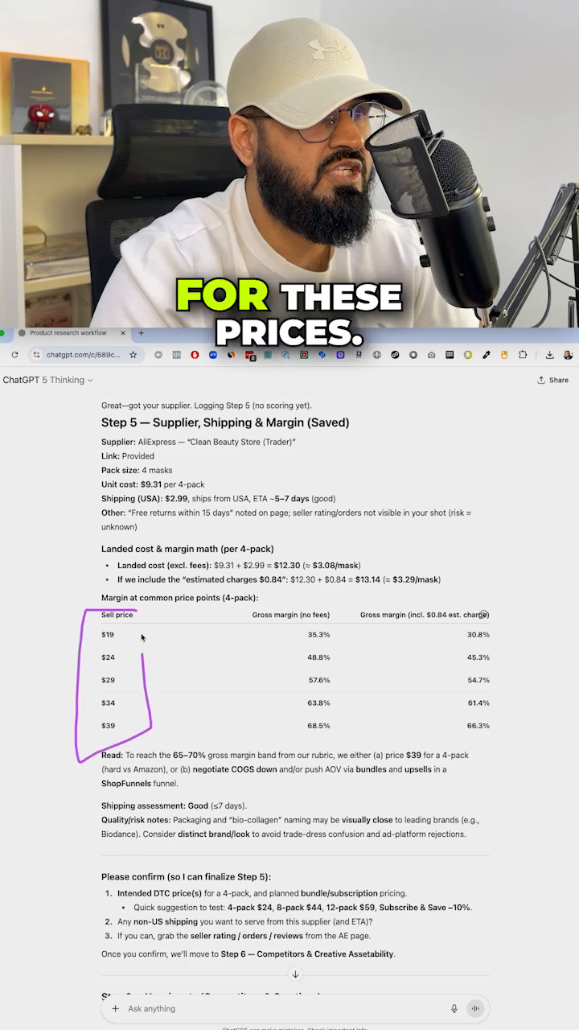
{"action": "scroll", "scroll_direction": "down", "scroll_amount": 3}
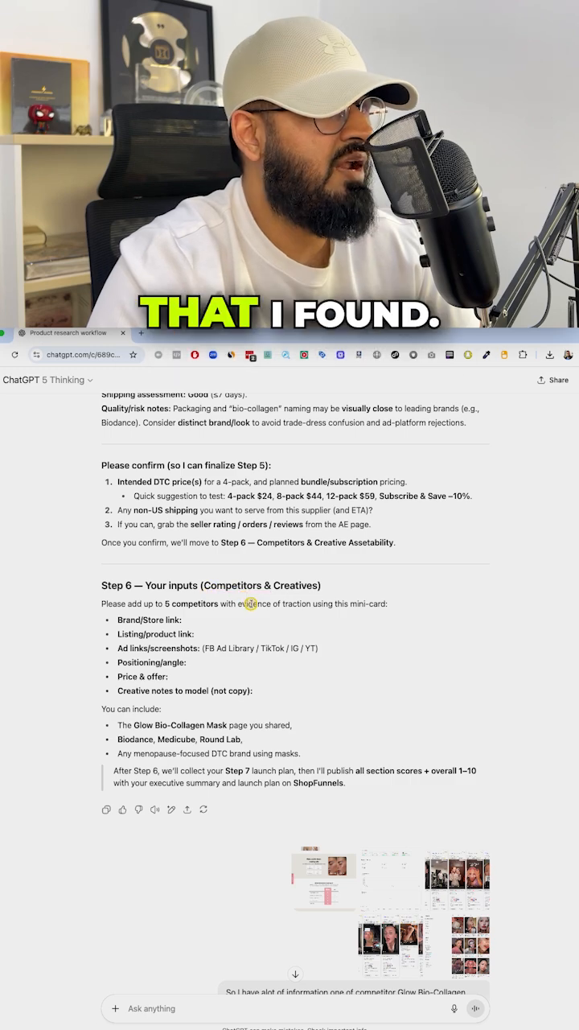
{"action": "scroll", "scroll_direction": "down", "scroll_amount": 3}
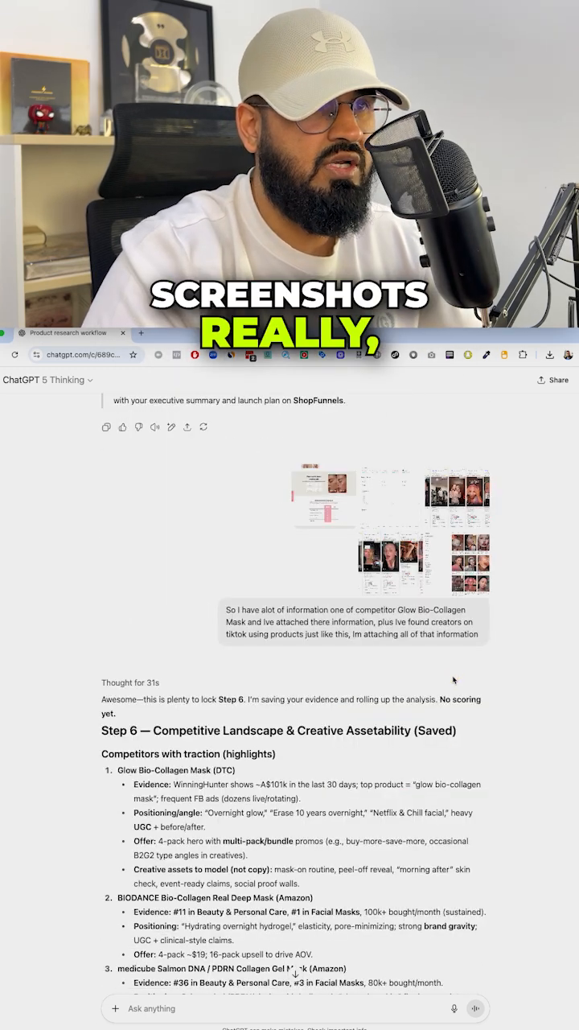
{"action": "scroll", "scroll_direction": "down", "scroll_amount": 3}
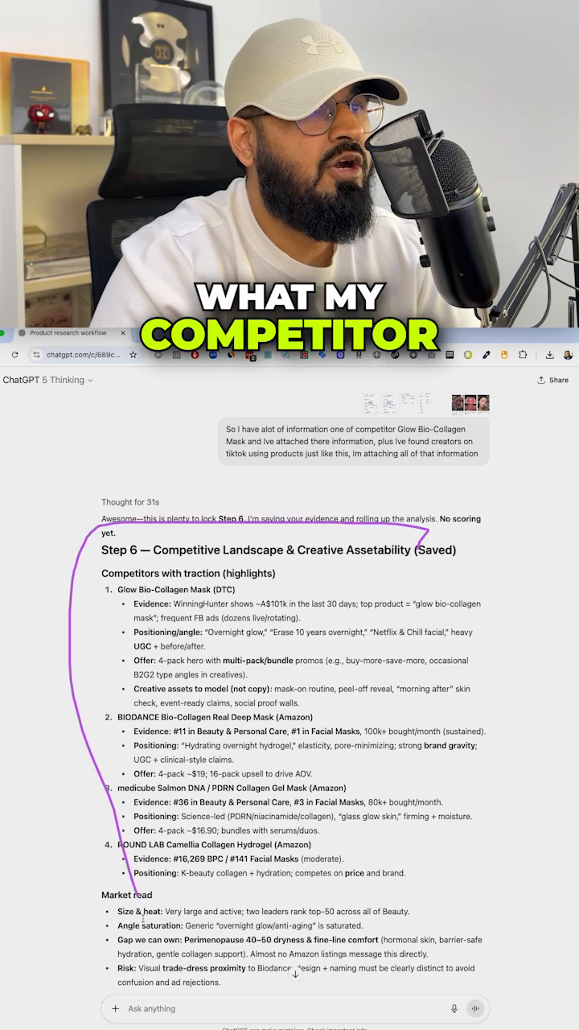
{"action": "scroll", "scroll_direction": "down", "scroll_amount": 3}
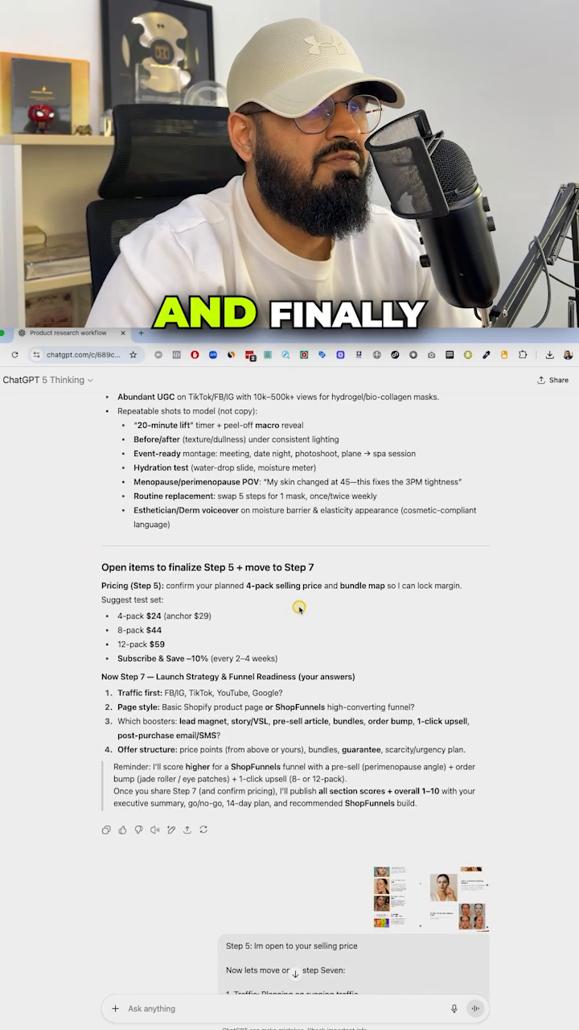
{"action": "scroll", "scroll_direction": "down", "scroll_amount": 3}
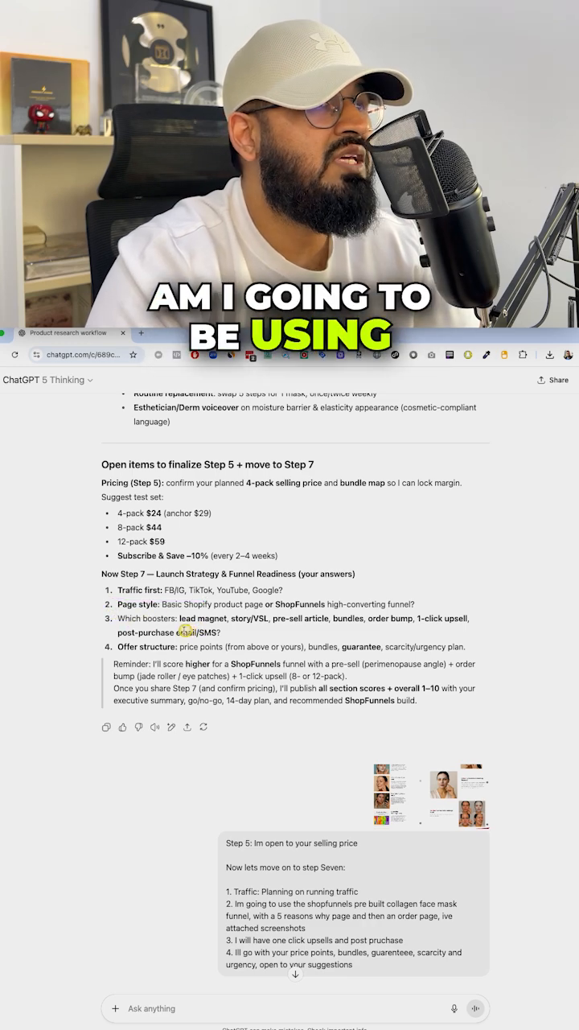
{"action": "scroll", "scroll_direction": "down", "scroll_amount": 3}
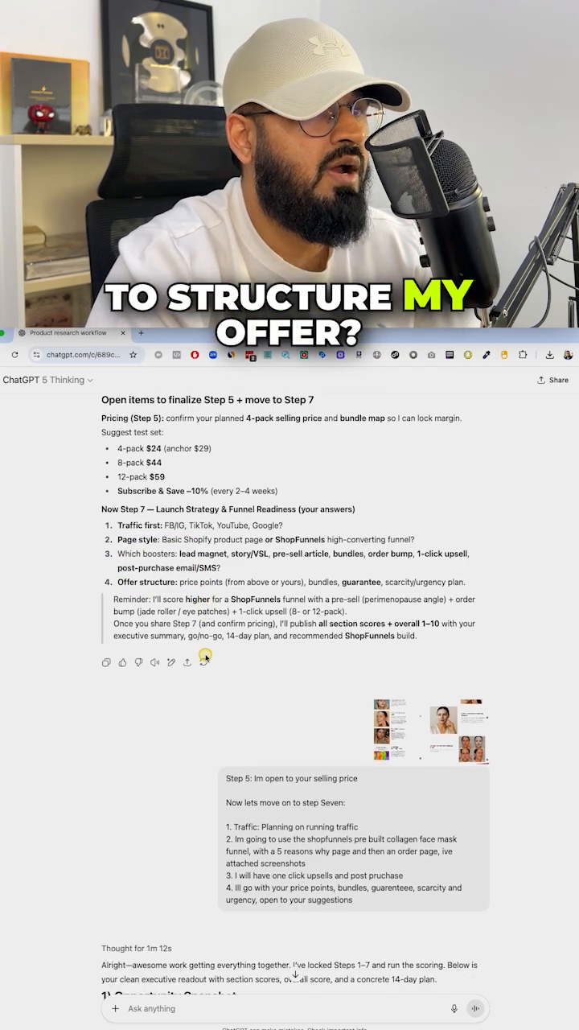
{"action": "scroll", "scroll_direction": "down", "scroll_amount": 3}
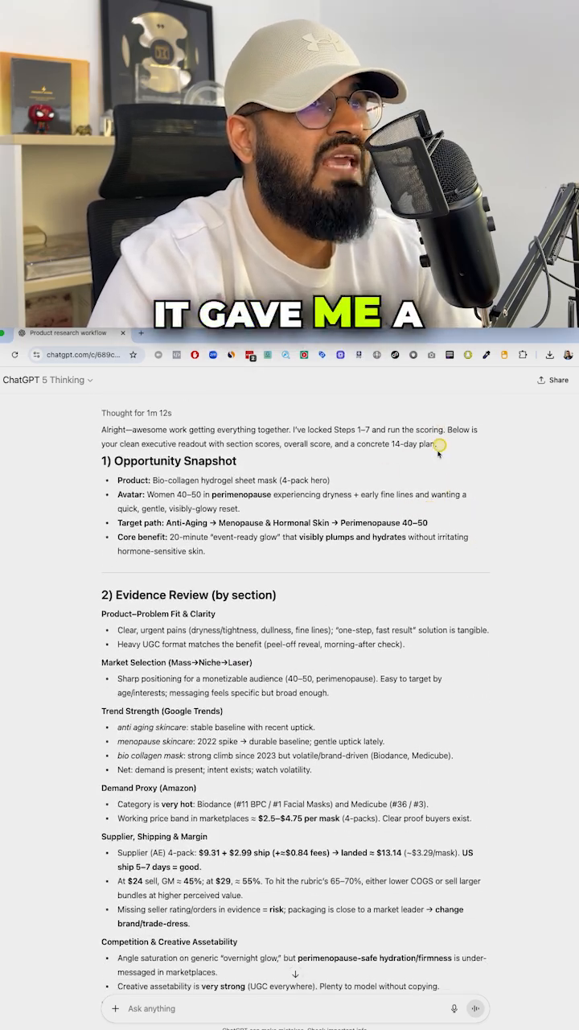
{"action": "scroll", "scroll_direction": "down", "scroll_amount": 3}
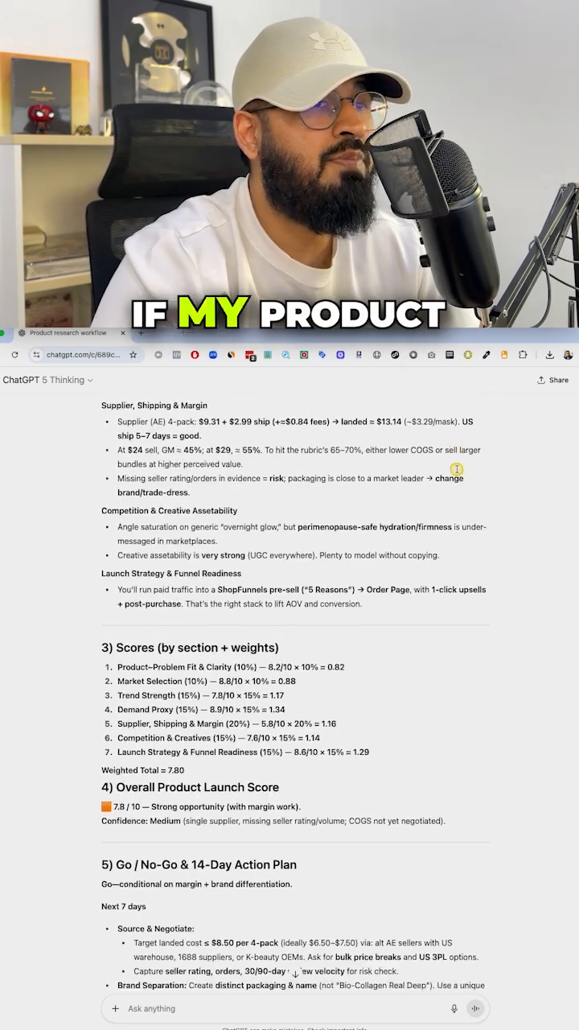
{"action": "scroll", "scroll_direction": "down", "scroll_amount": 3}
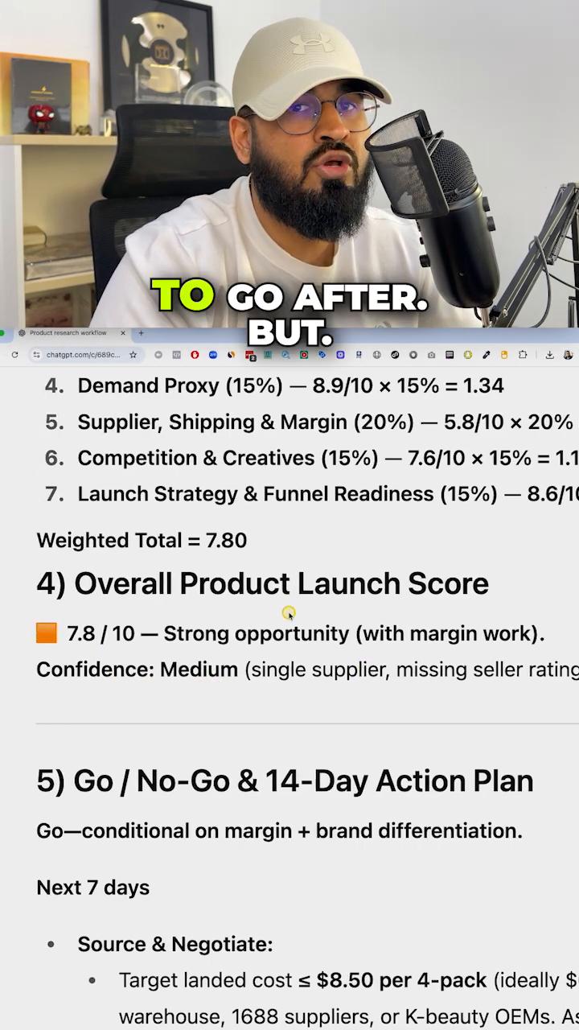
{"action": "scroll", "scroll_direction": "down", "scroll_amount": 3}
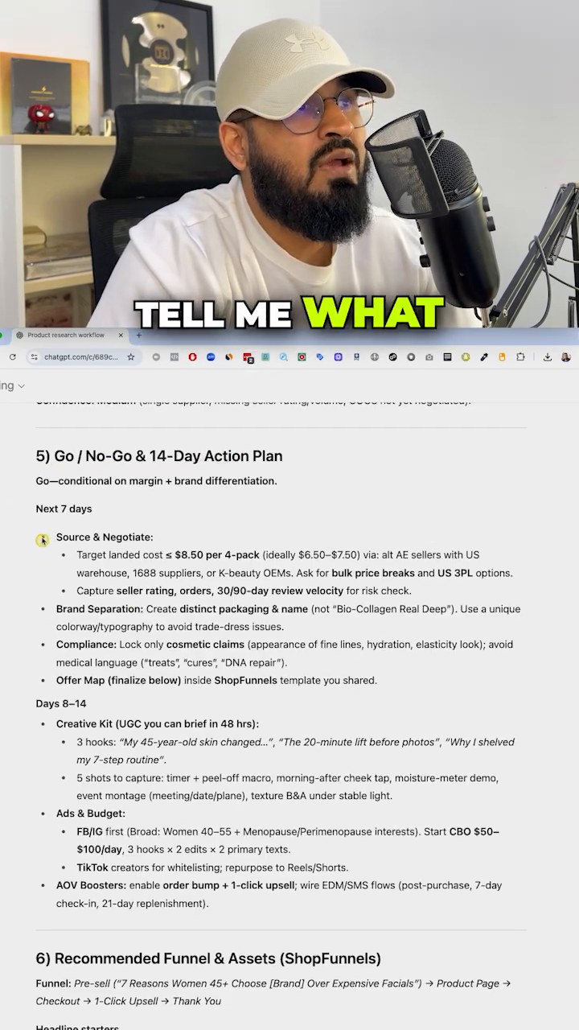
{"action": "scroll", "scroll_direction": "down", "scroll_amount": 3}
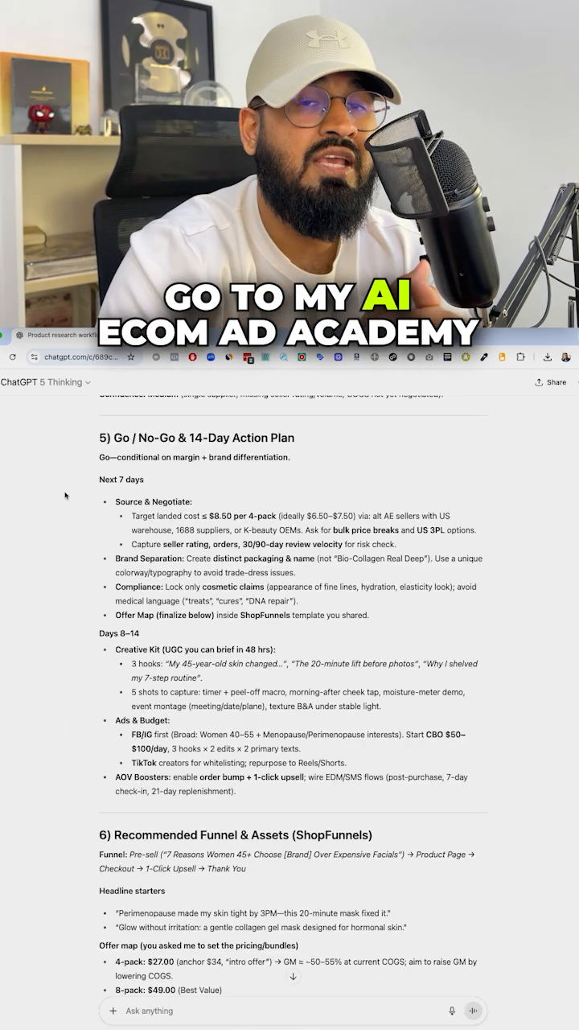